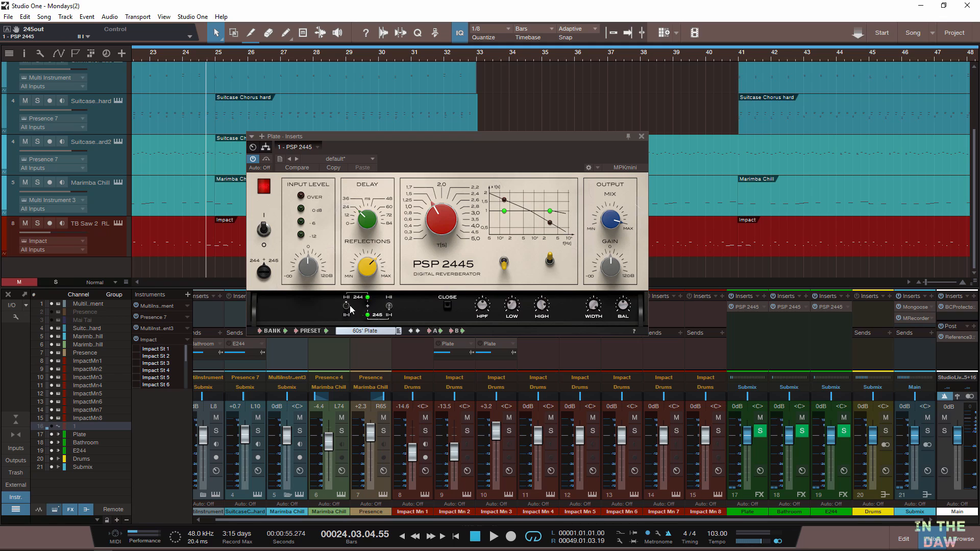
mouse_move(350, 311)
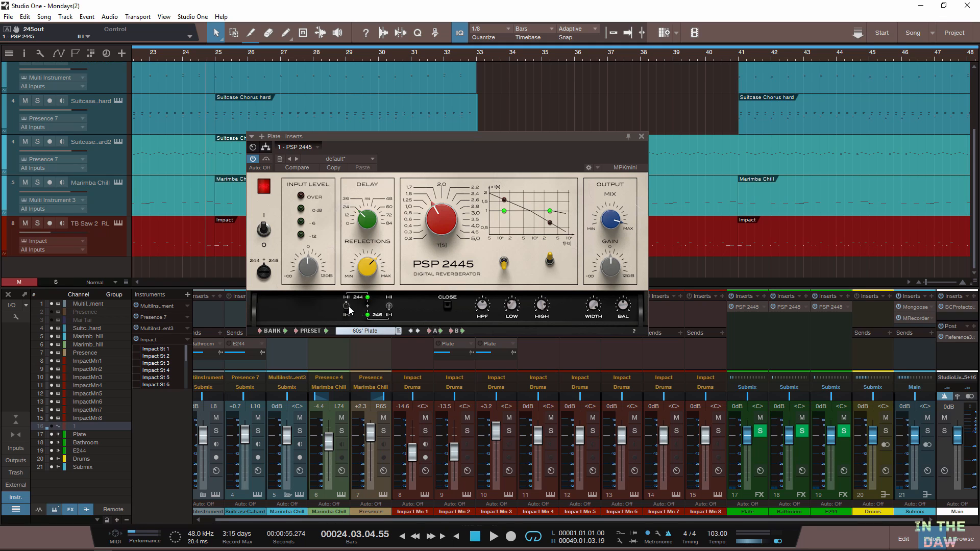
mouse_move(456, 310)
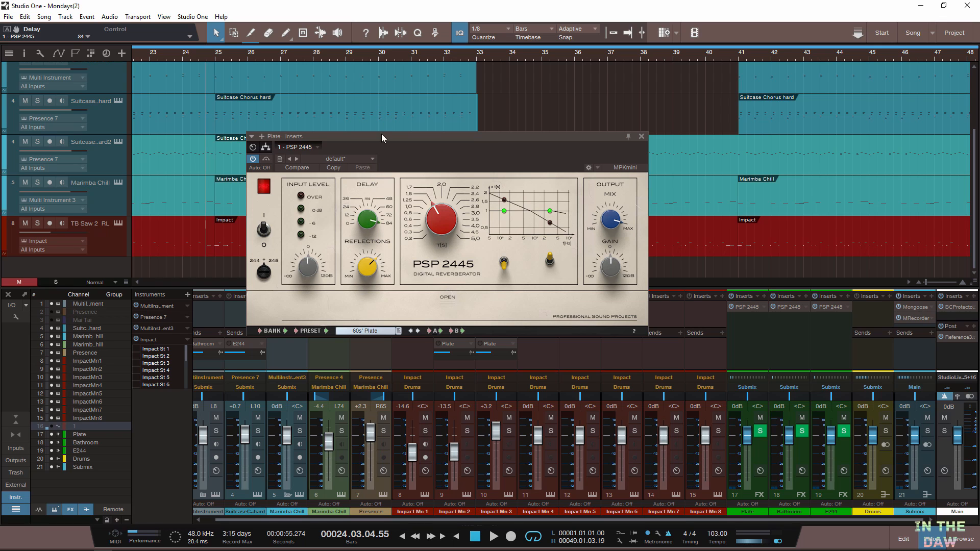
mouse_move(368, 273)
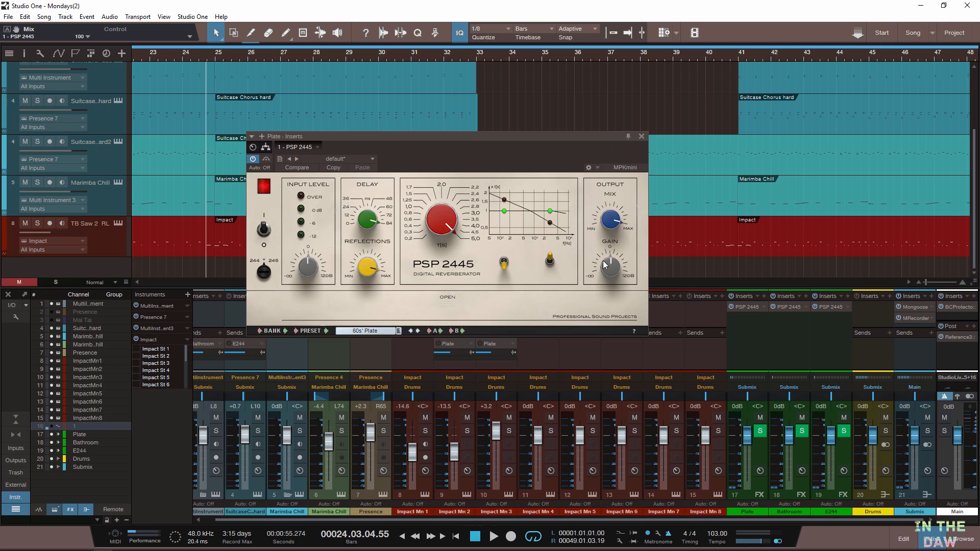
mouse_move(606, 267)
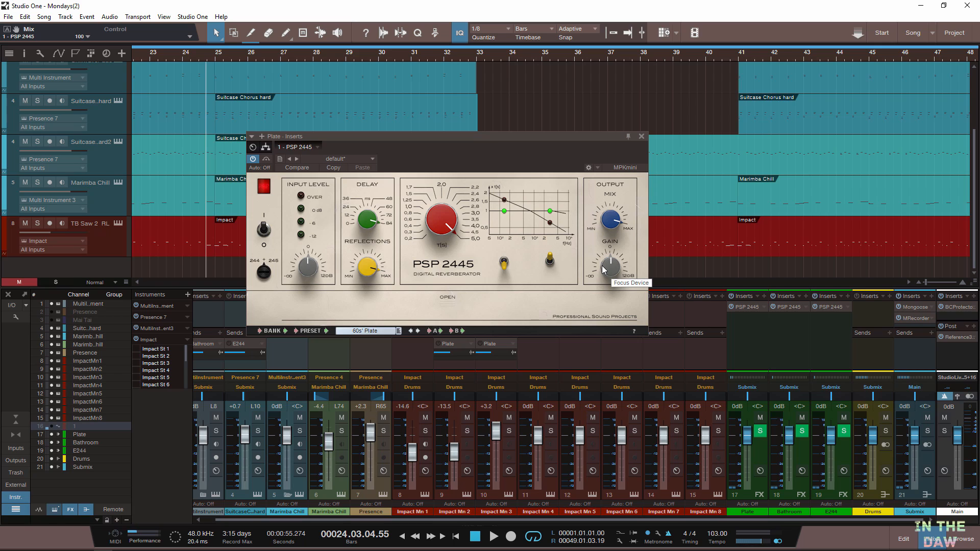
mouse_move(607, 297)
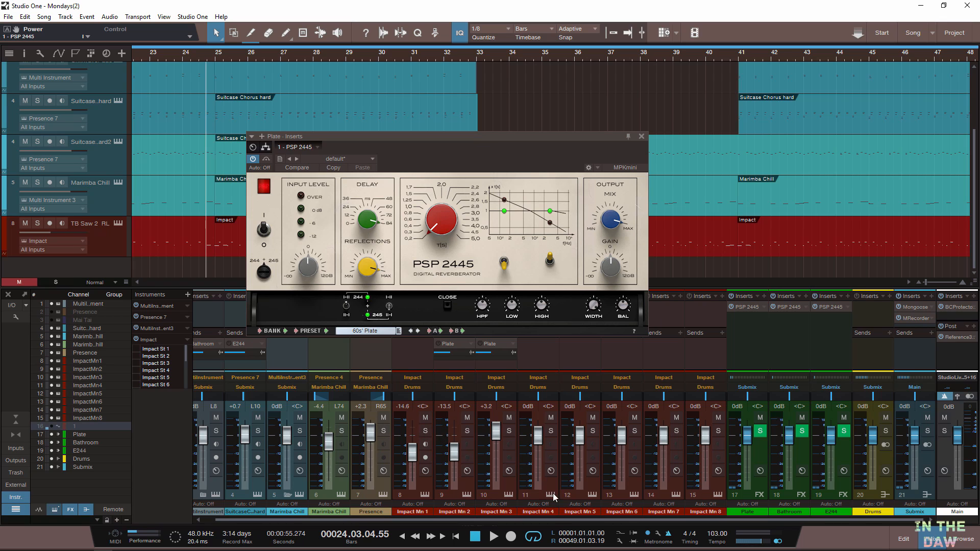
mouse_move(517, 261)
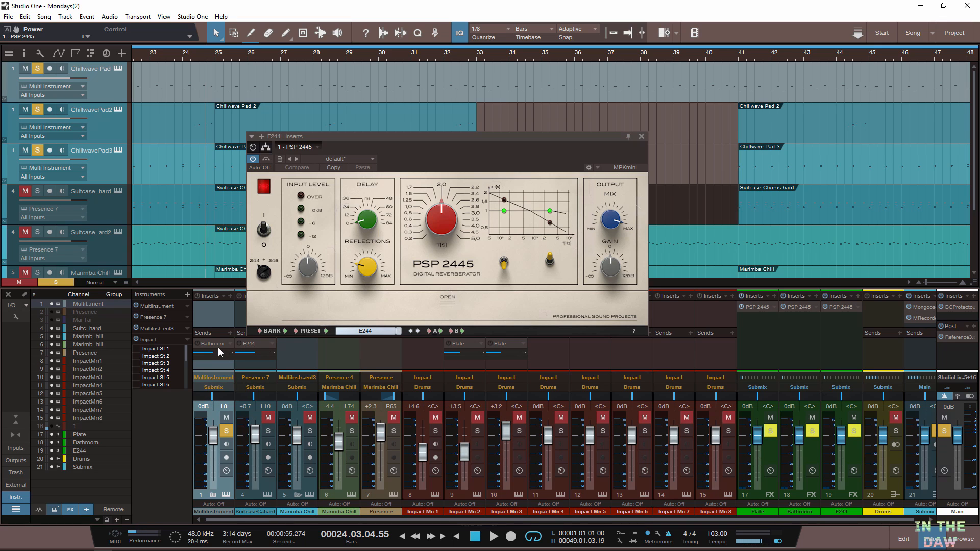
mouse_move(197, 347)
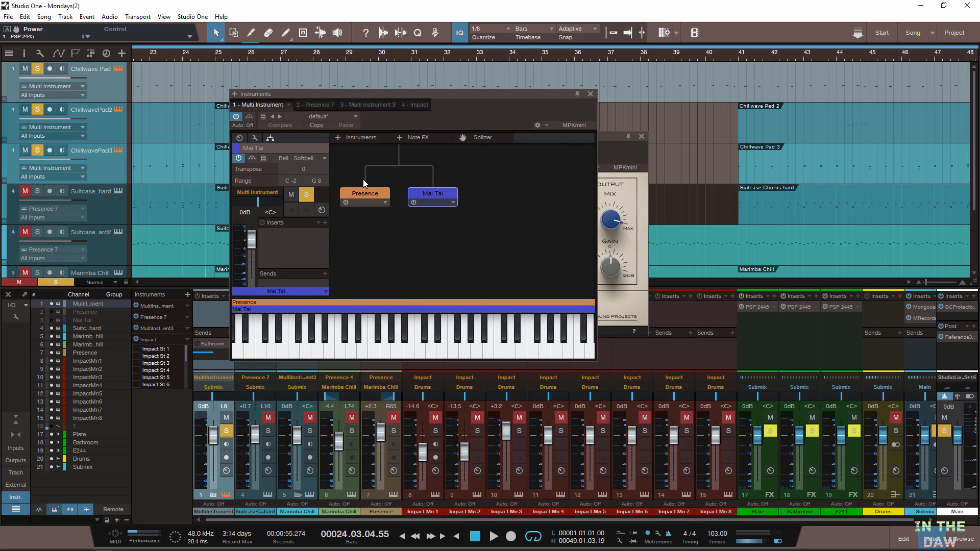
mouse_move(591, 90)
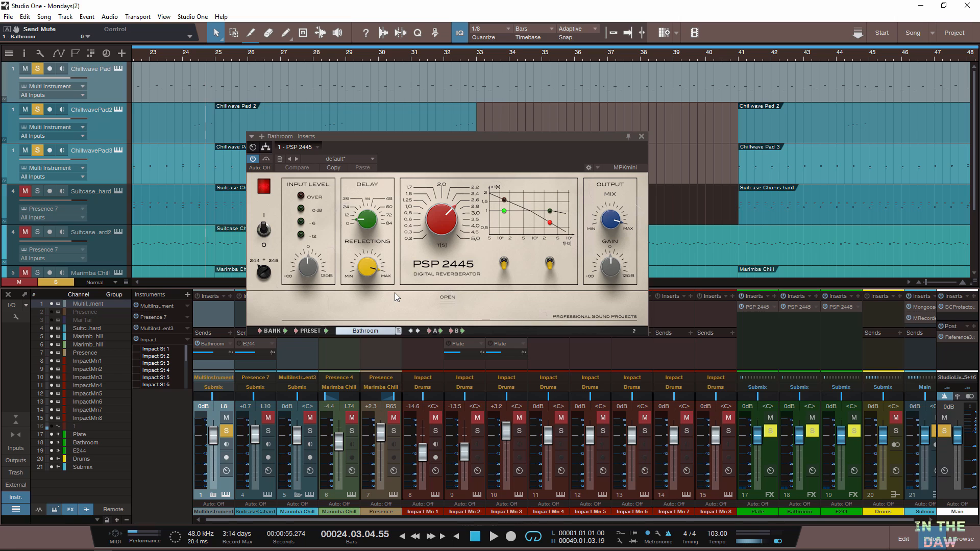
Solo the Presence 7 Suitcase channel instead of the Multi Instrument Chillwave Pad.
click(495, 536)
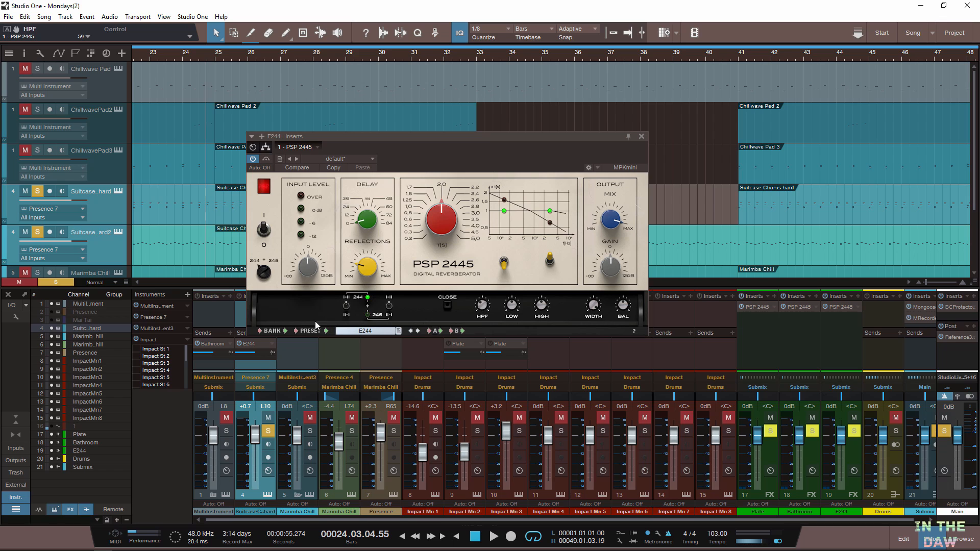
mouse_move(252, 264)
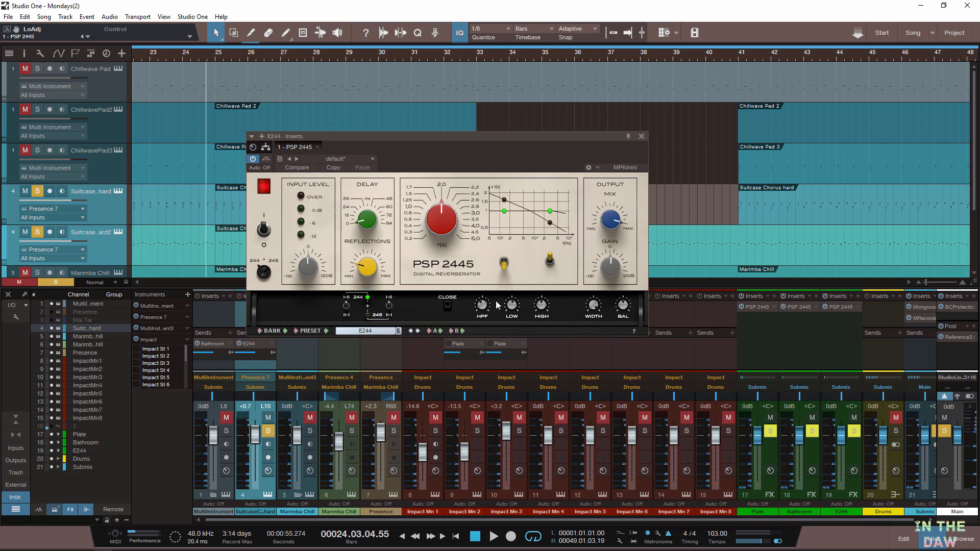
mouse_move(498, 309)
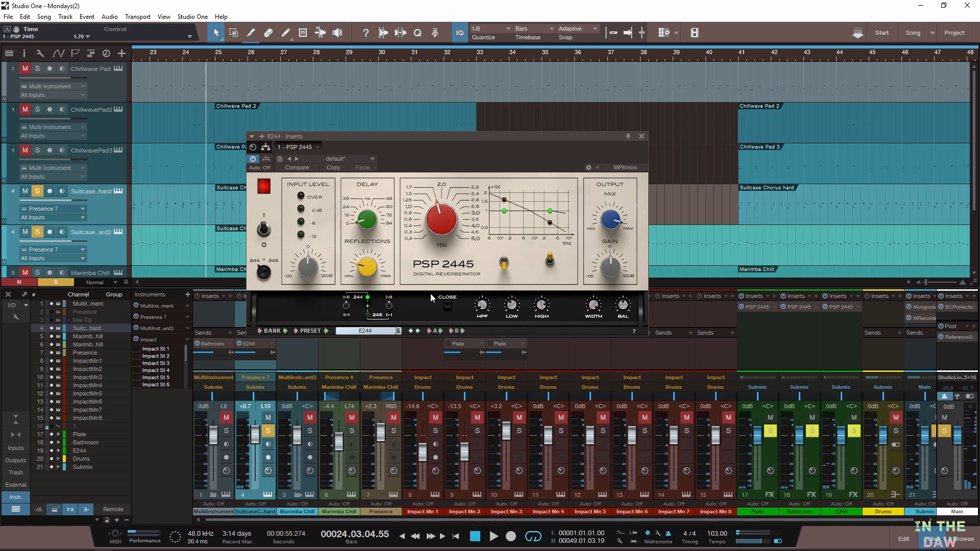
mouse_move(544, 307)
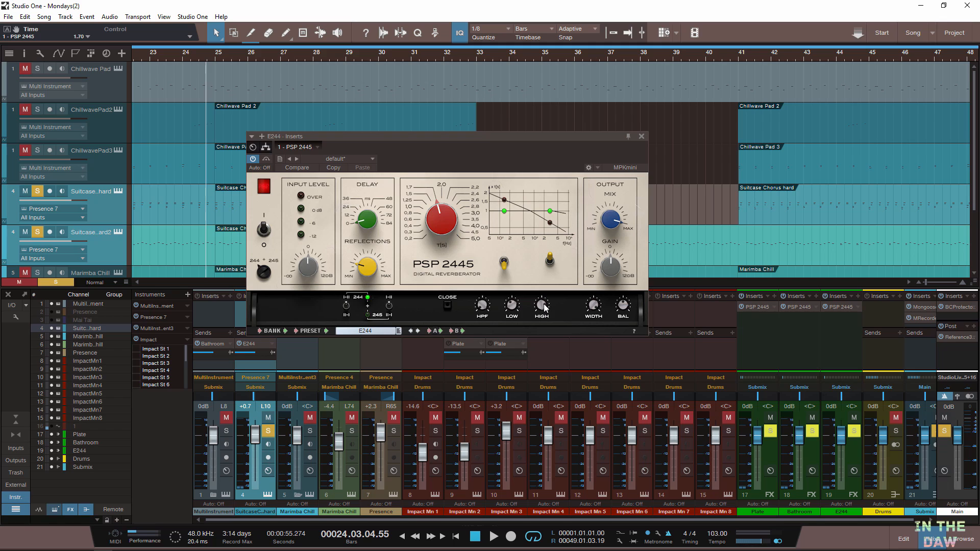
mouse_move(562, 308)
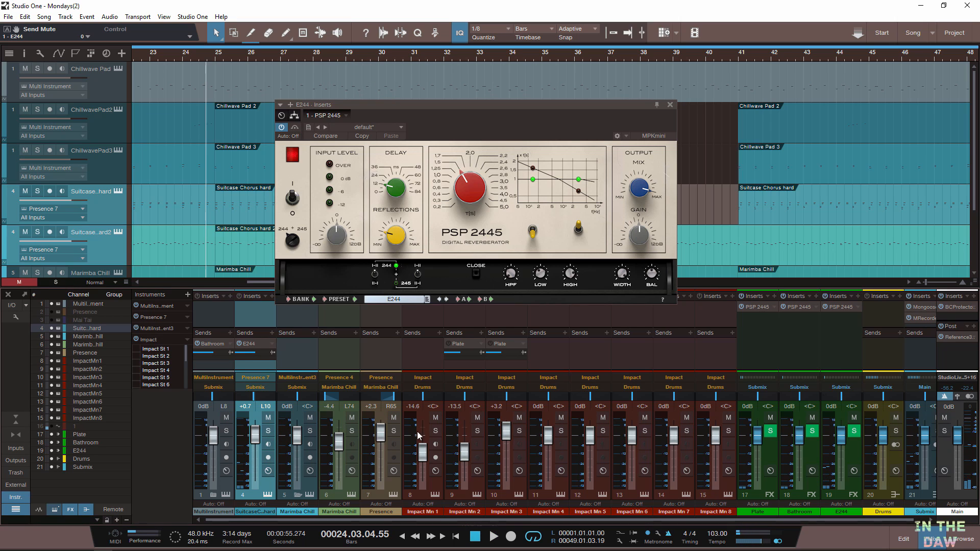
mouse_move(486, 431)
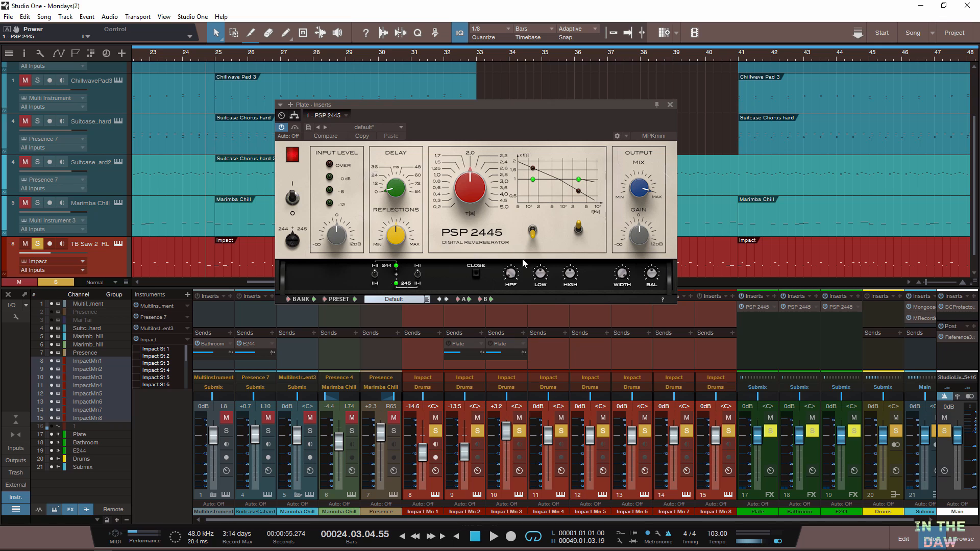
mouse_move(464, 348)
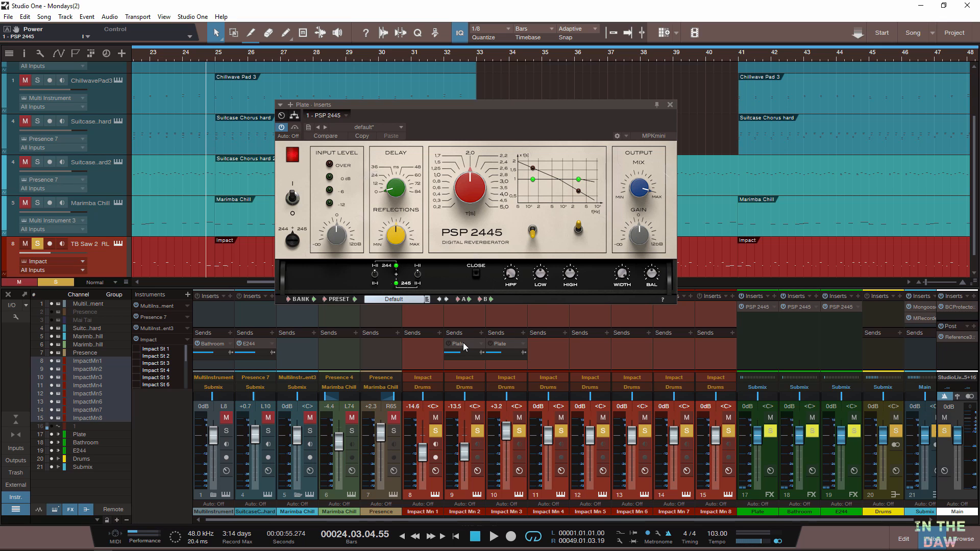
mouse_move(480, 339)
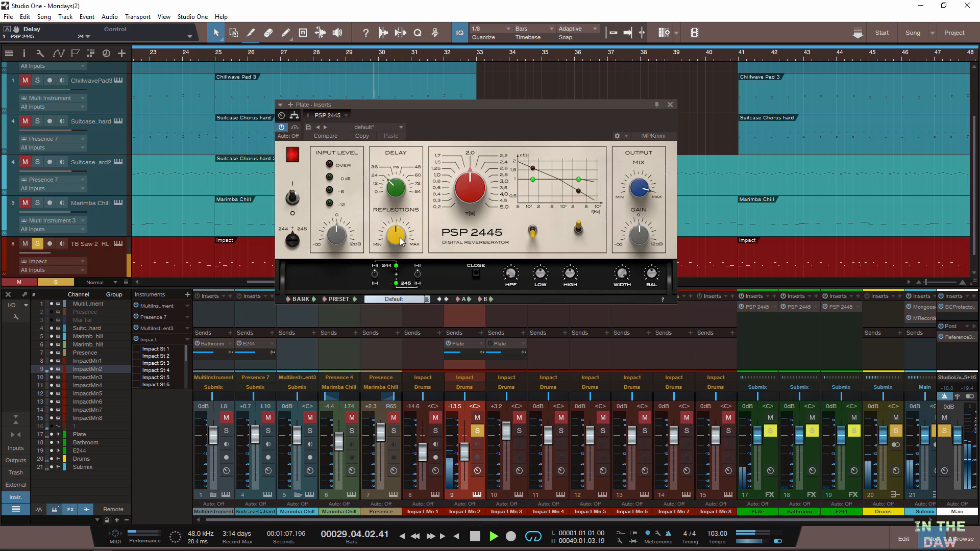
Clear the remaining mute and solo states so the whole arrangement plays.
drag(395, 235, 395, 225)
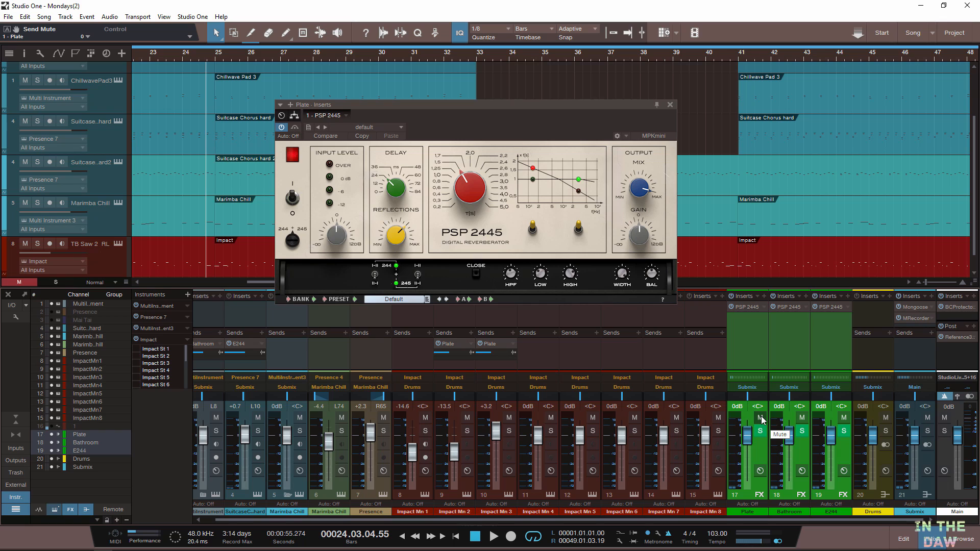
Mute the Plate, Bathroom and E244 FX channels and close the Submix Mongoose window.
click(760, 418)
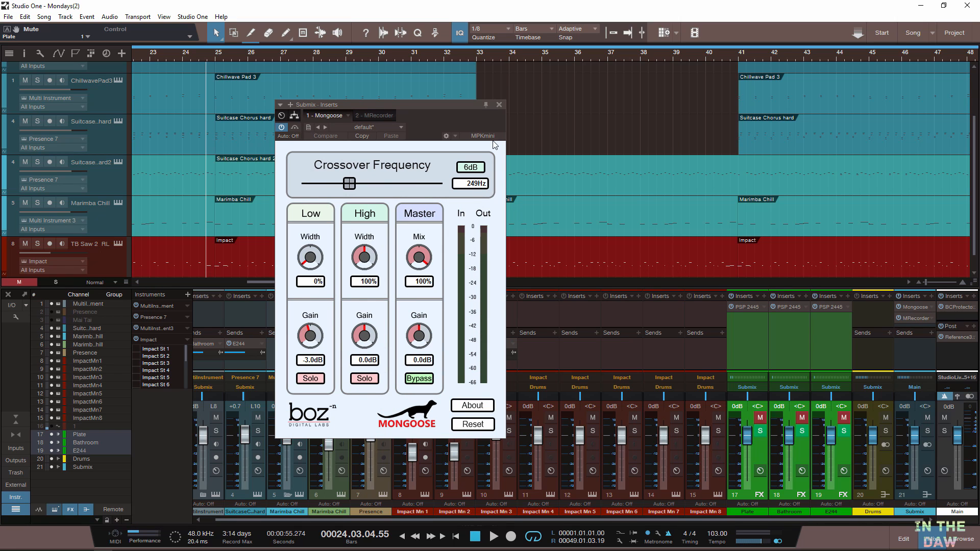
click(499, 104)
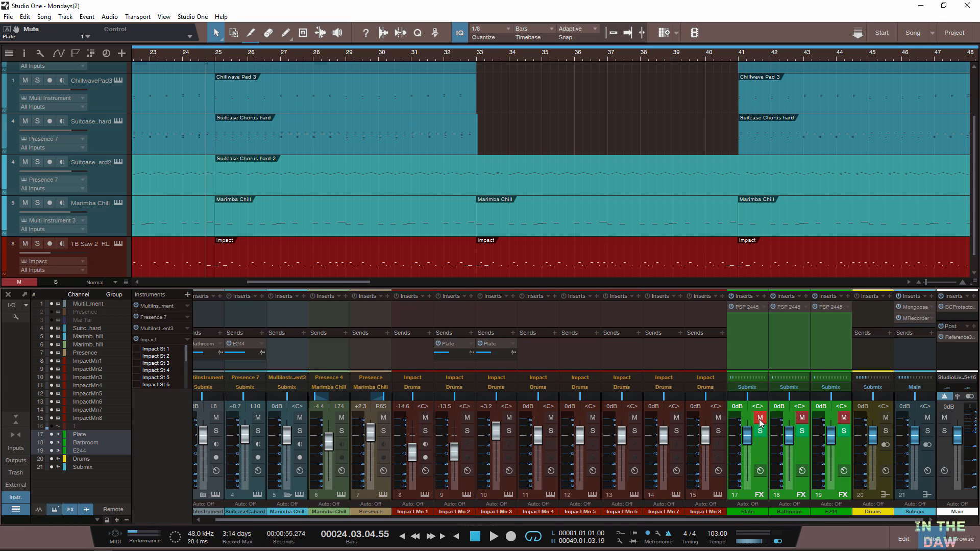
mouse_move(759, 424)
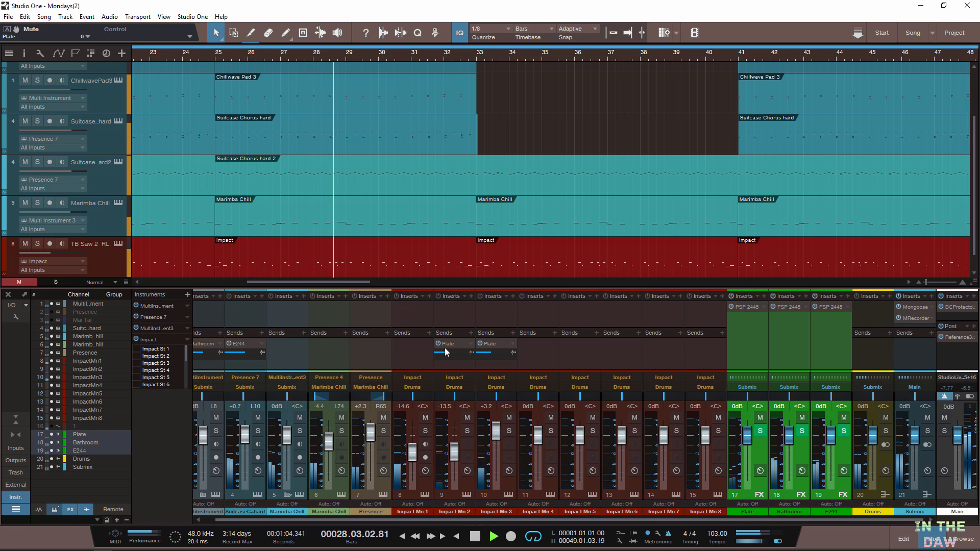
Raise the Impact channel's Plate send and the instrument channel's E244 send.
drag(438, 352, 491, 353)
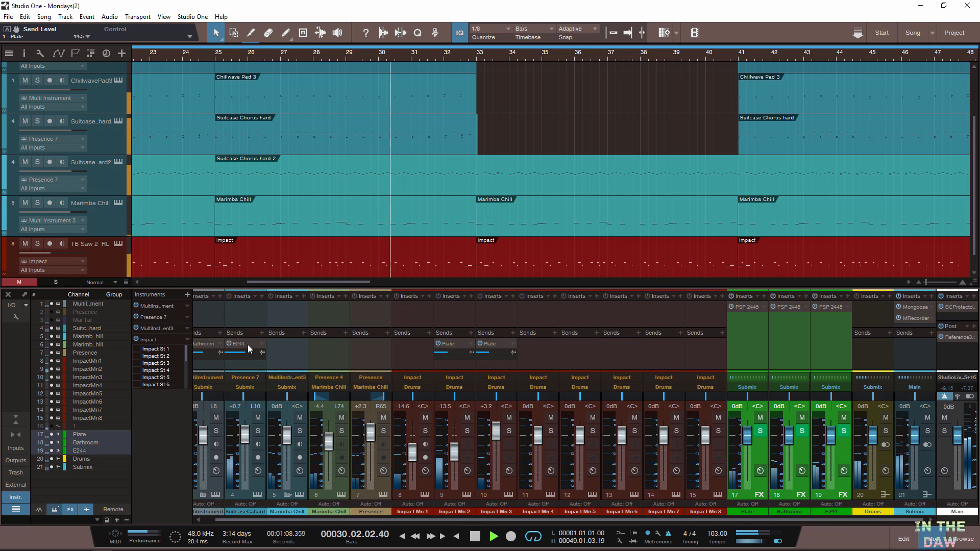
drag(232, 352, 244, 351)
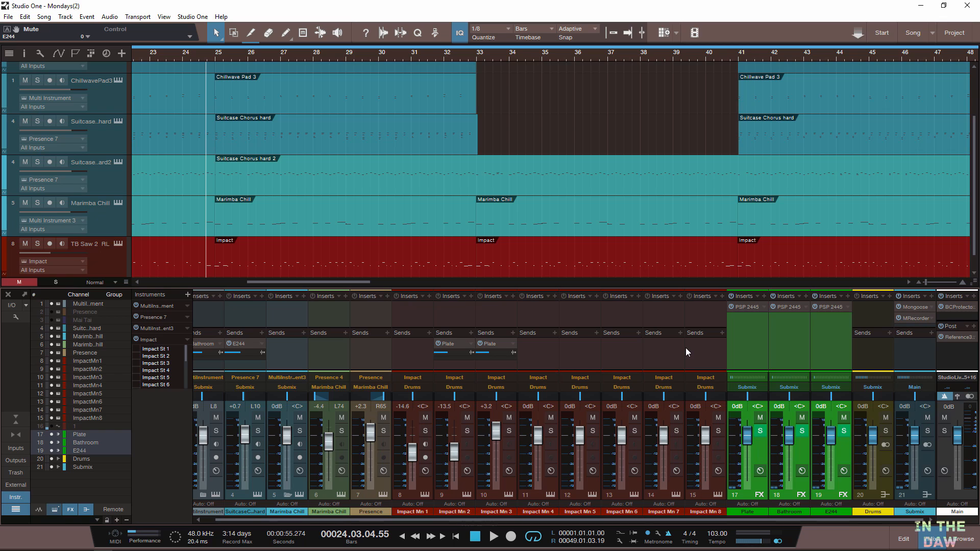
mouse_move(627, 315)
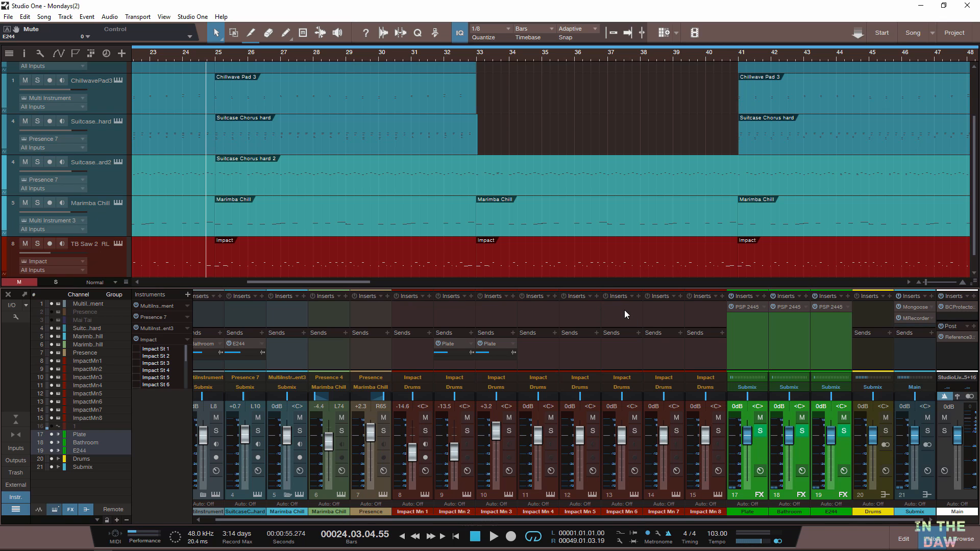
mouse_move(651, 311)
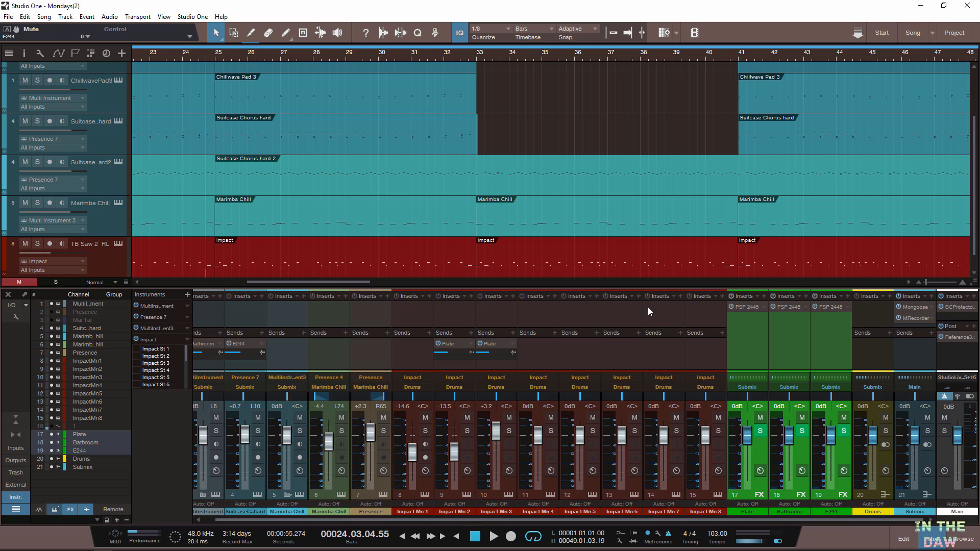
mouse_move(723, 314)
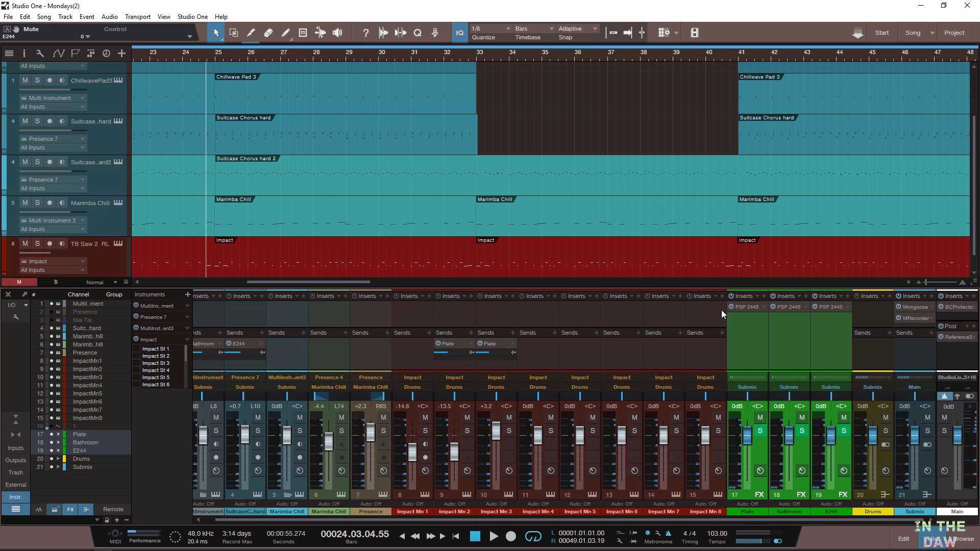
mouse_move(746, 313)
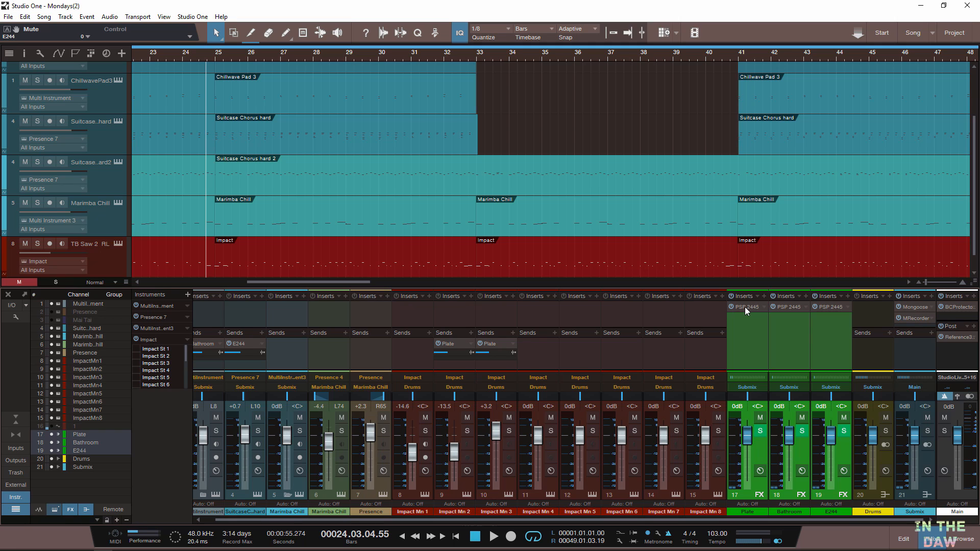
Show the Plate channel's PSP 2445 reverb on its default preset.
click(746, 307)
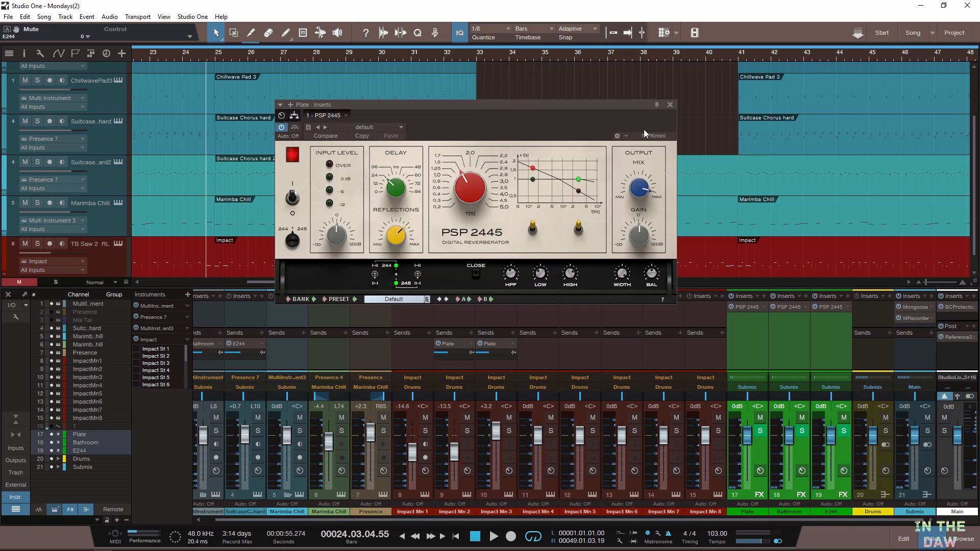
mouse_move(646, 120)
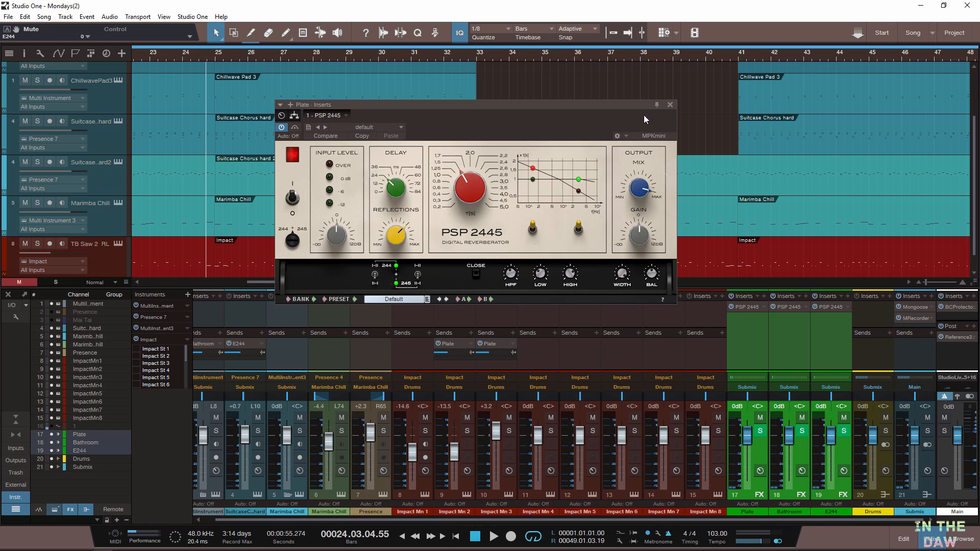
mouse_move(725, 219)
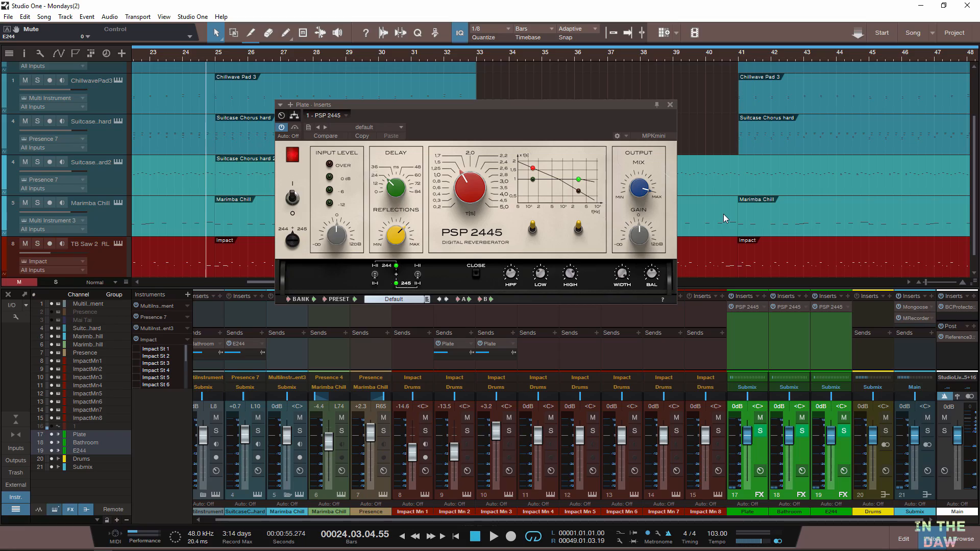